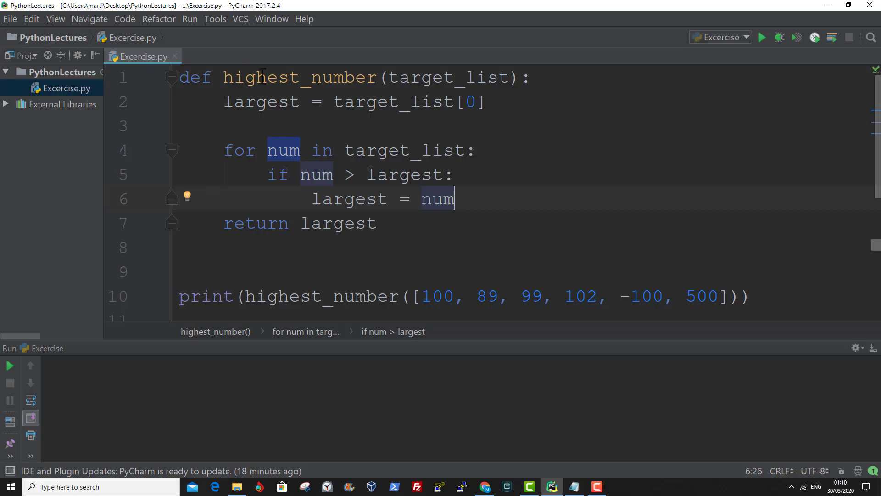
Highlight the highest_number function name and select text in the code to review it.
double_click(298, 77)
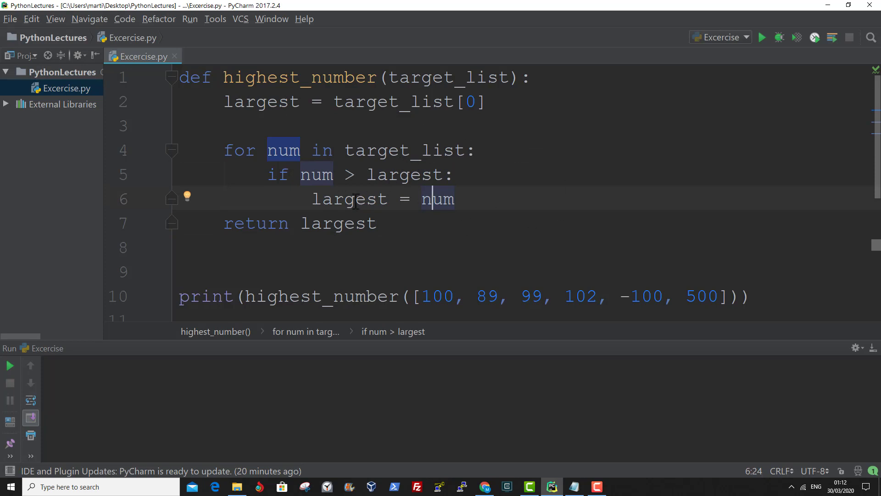
double_click(350, 198)
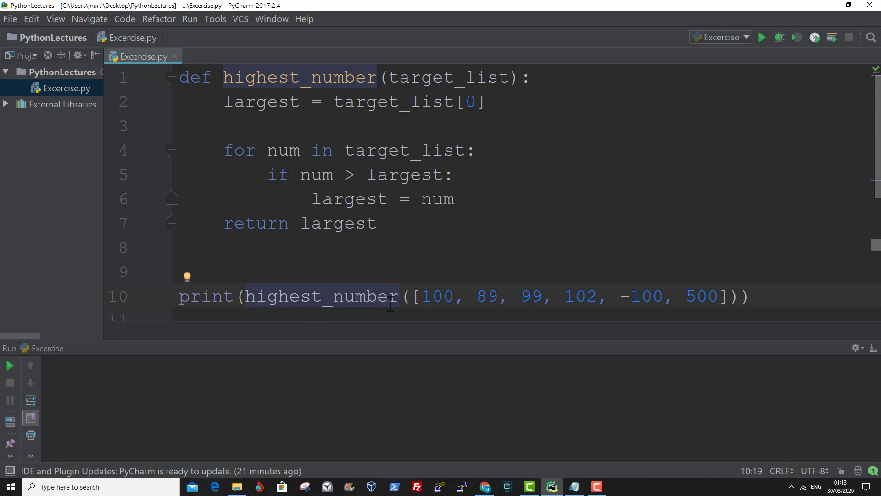
click(428, 296)
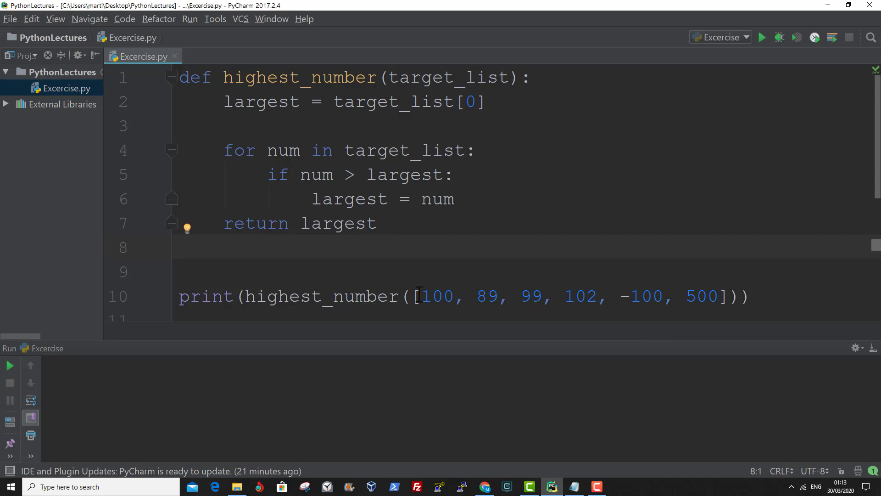
drag(416, 296, 719, 296)
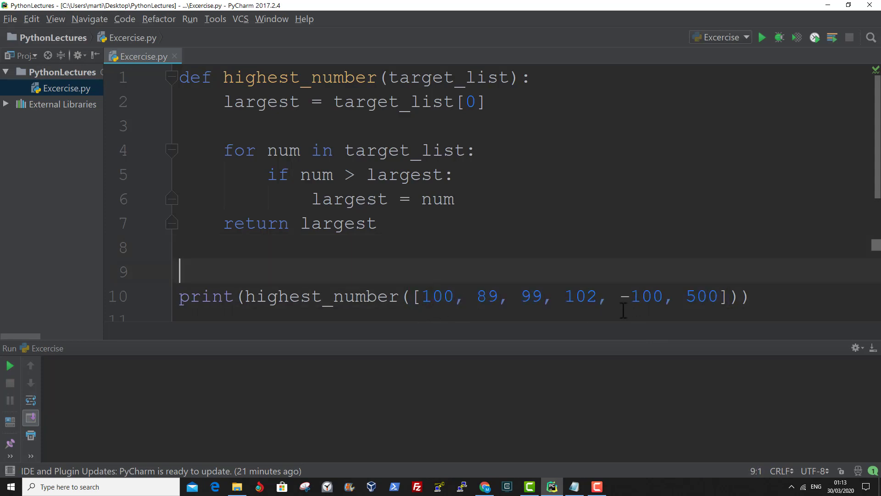
click(513, 296)
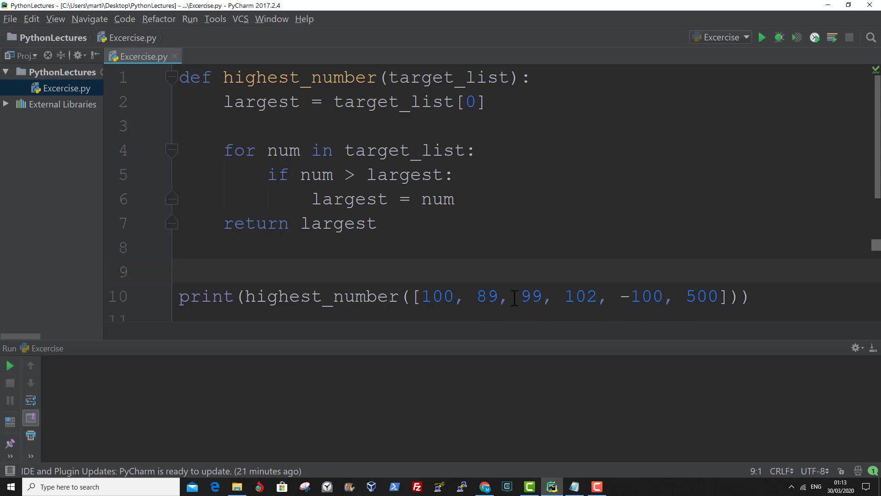
drag(525, 296, 725, 296)
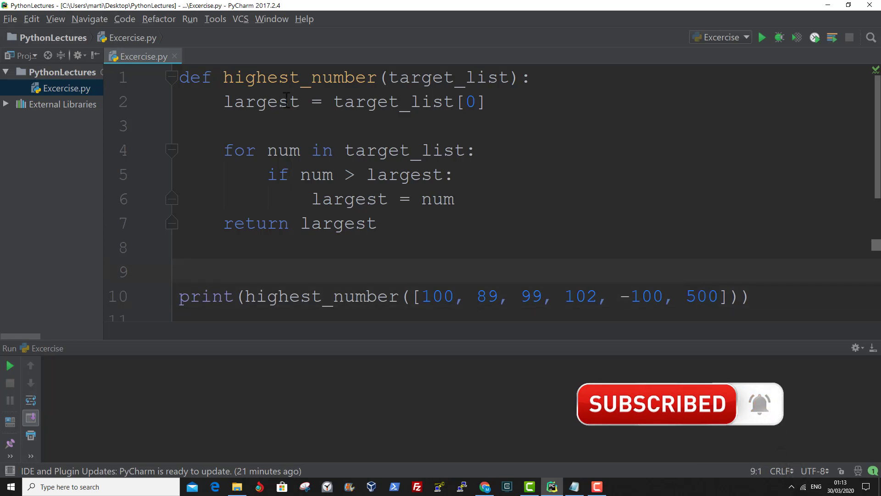
Highlight the loop variable num and every use of target_list and largest.
double_click(283, 150)
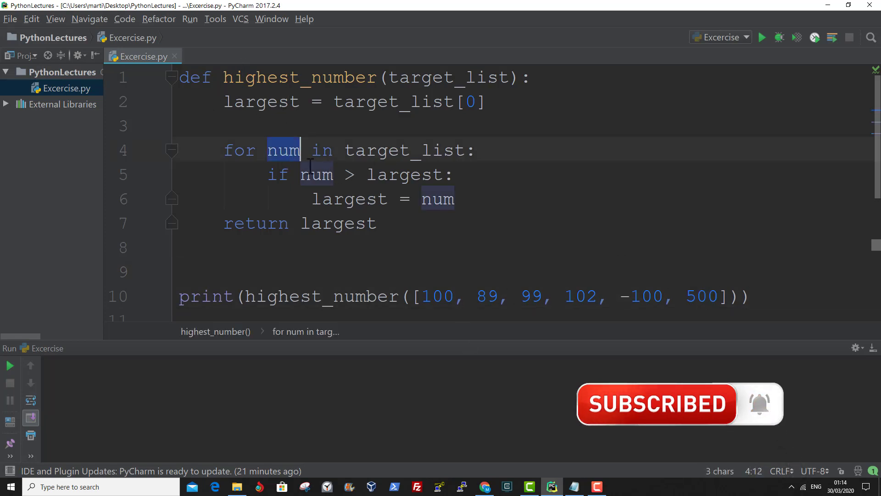
double_click(438, 296)
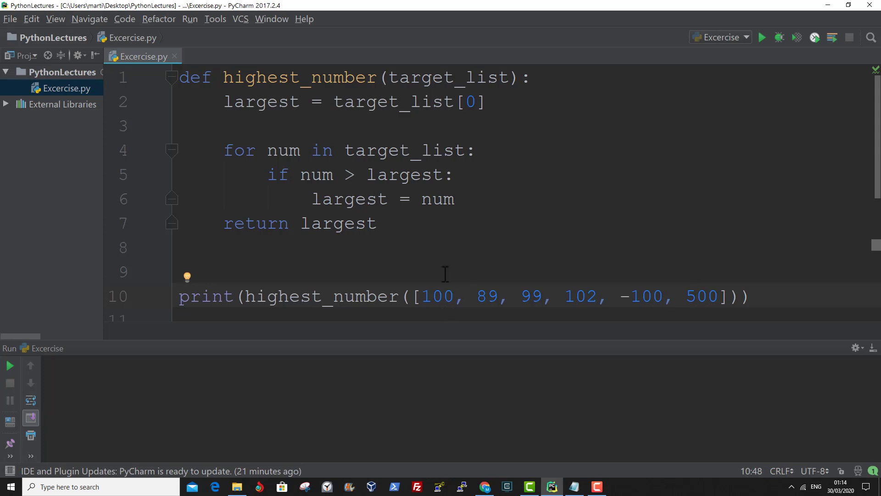
double_click(484, 297)
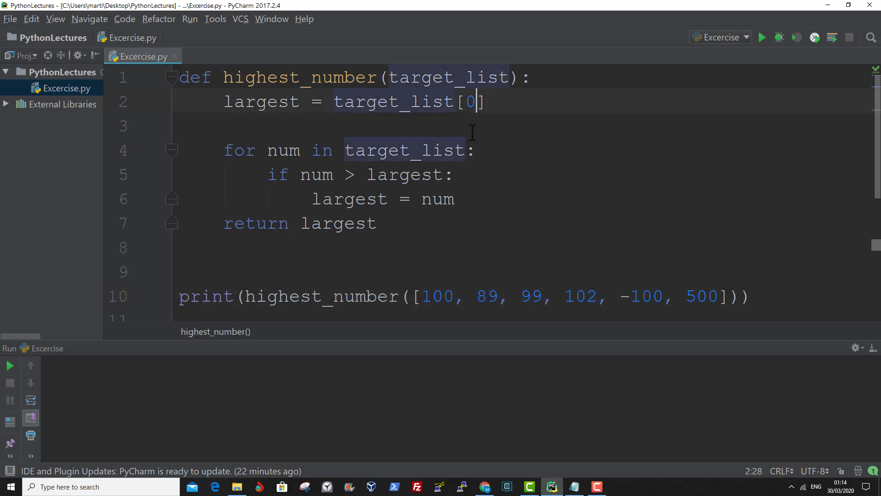
double_click(349, 199)
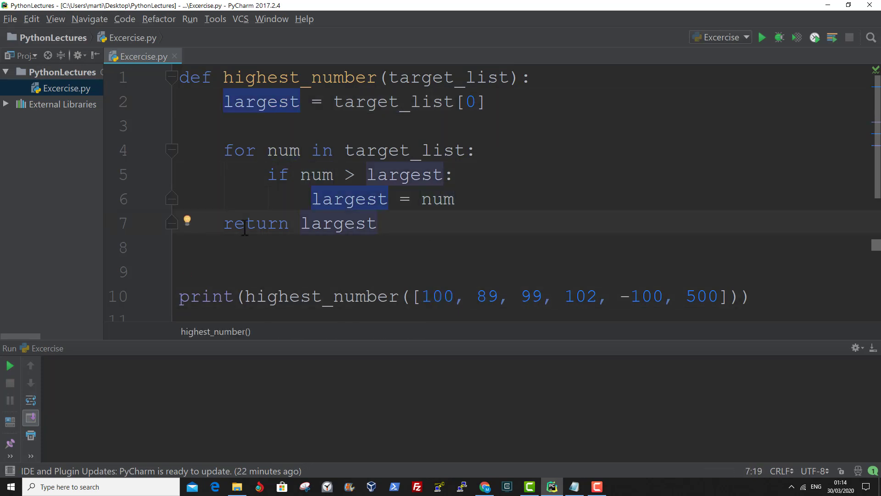
Rerun Excercise.py so the Run panel prints 500 with exit code 0.
drag(223, 223, 376, 223)
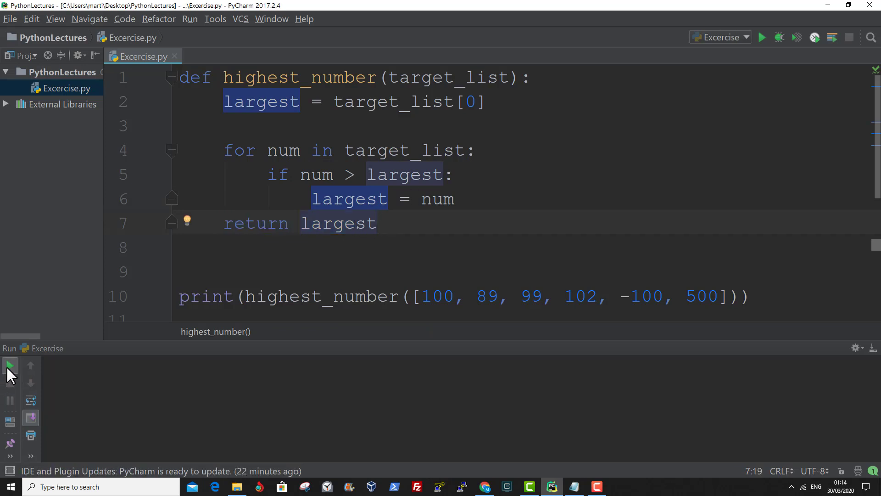
click(11, 366)
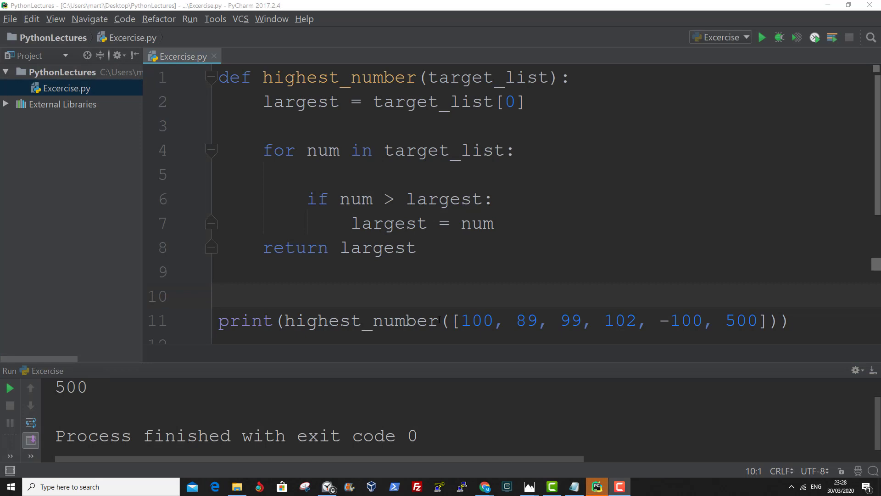
click(219, 296)
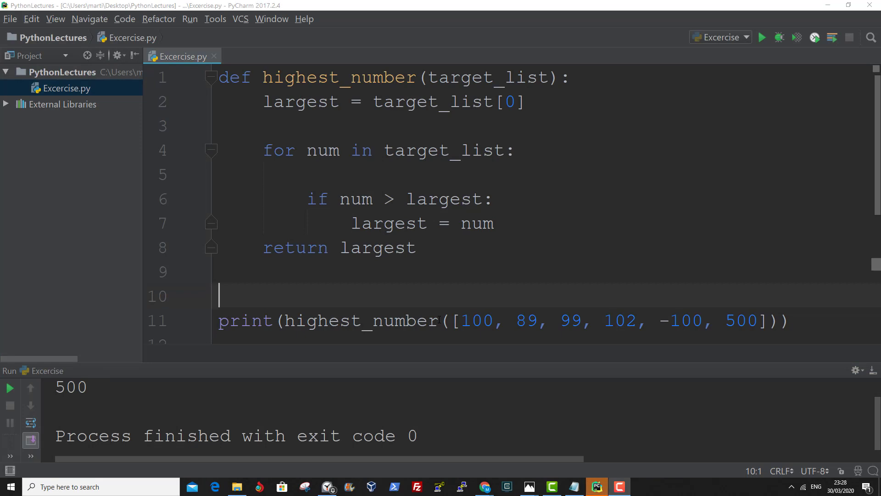